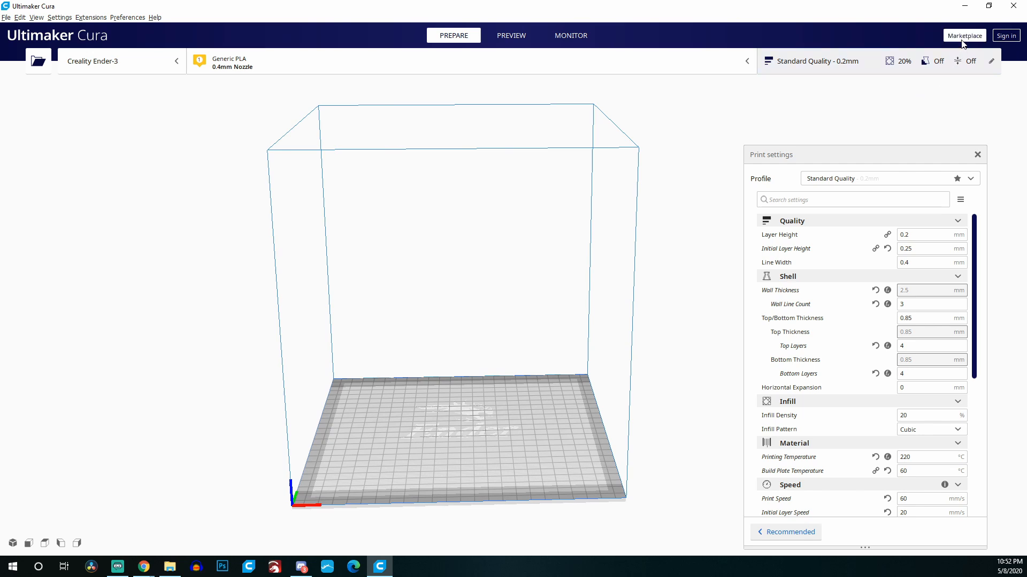
Step: Install the Custom Supports plugin from the Marketplace and accept its license agreement
{"action": "left_click", "coordinate": [965, 35]}
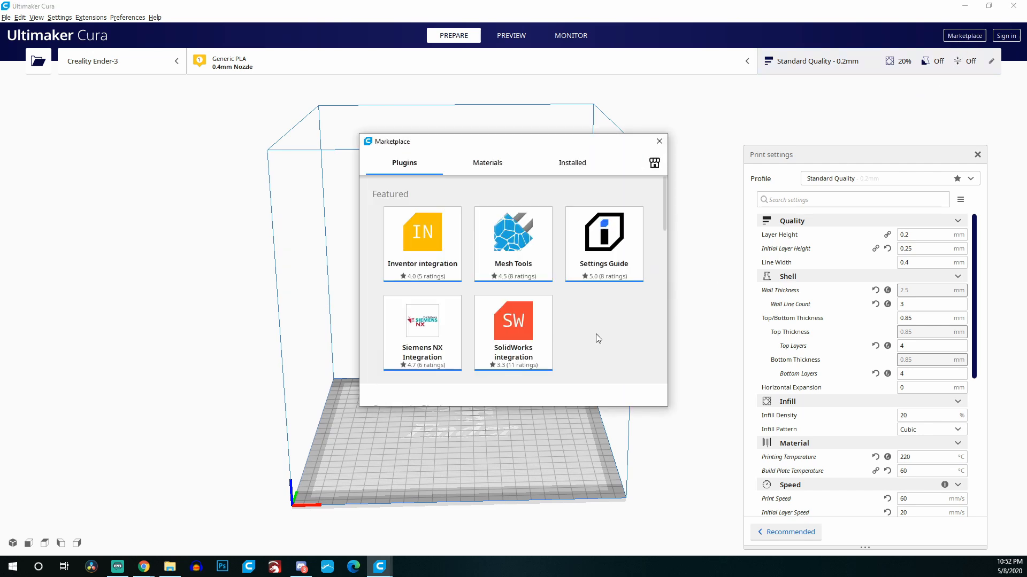
{"action": "scroll", "scroll_direction": "down", "scroll_amount": 3}
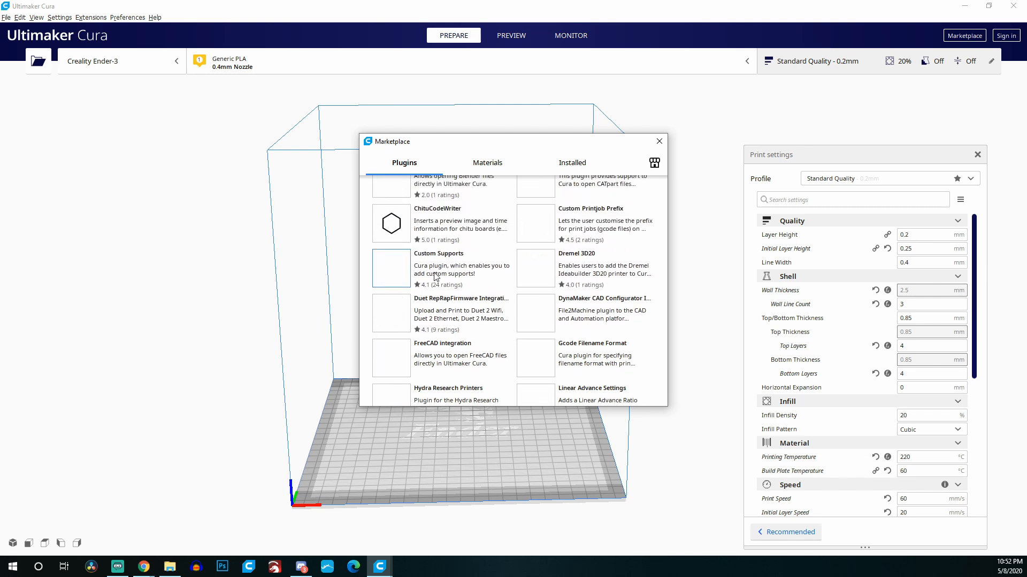
{"action": "left_click", "coordinate": [438, 253]}
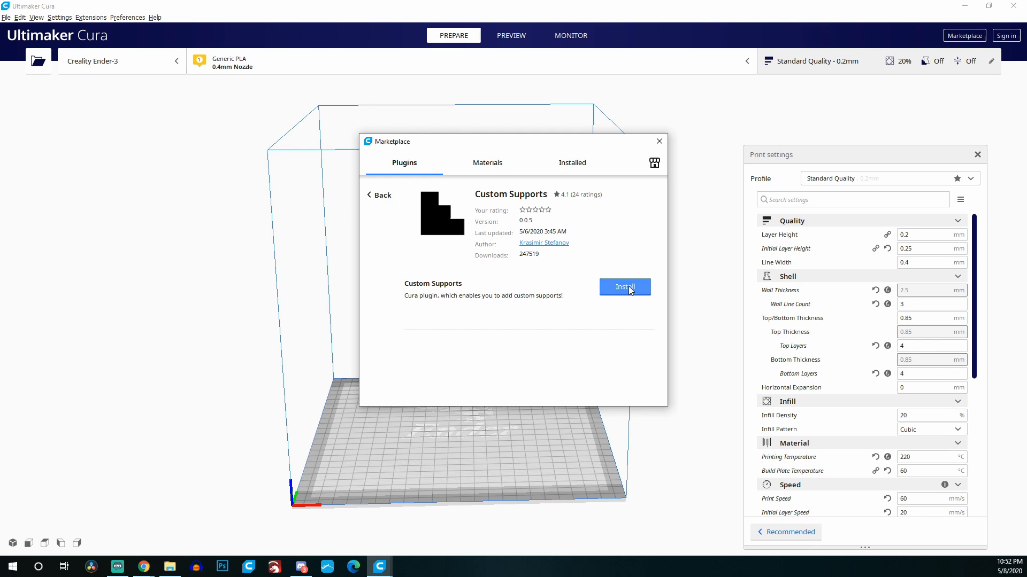
{"action": "left_click", "coordinate": [625, 287]}
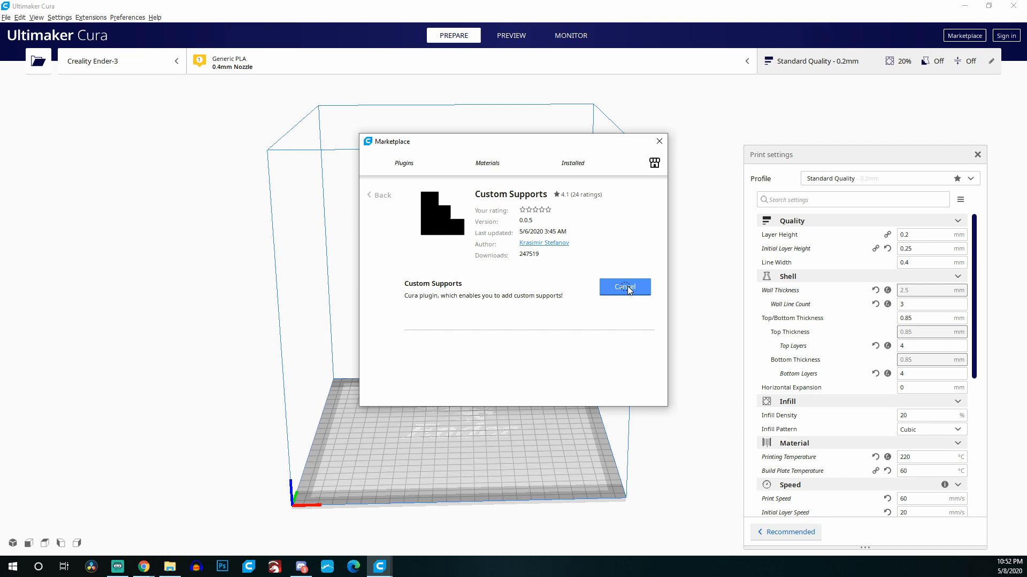
{"action": "left_click", "coordinate": [624, 287]}
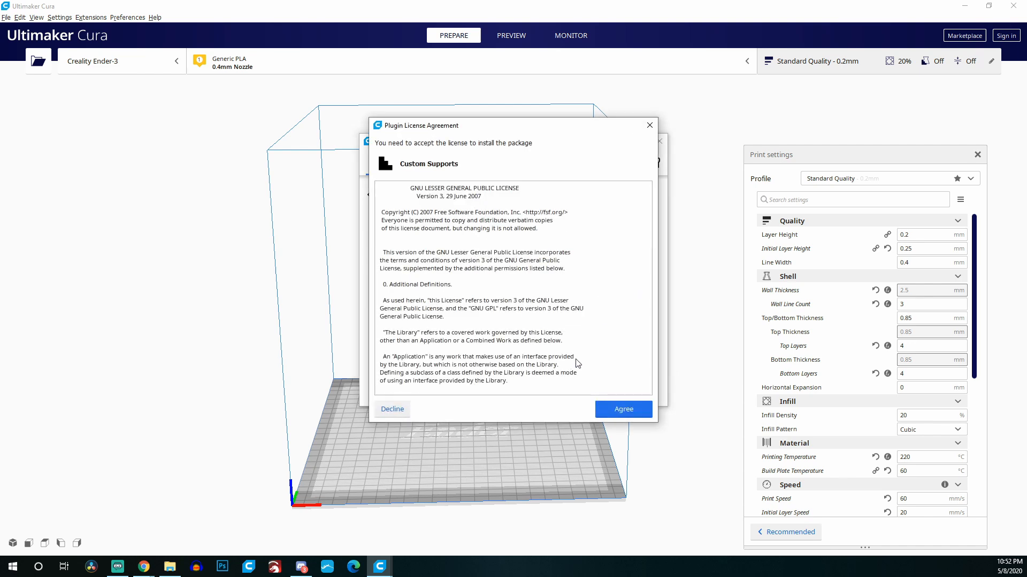
{"action": "left_click", "coordinate": [623, 409]}
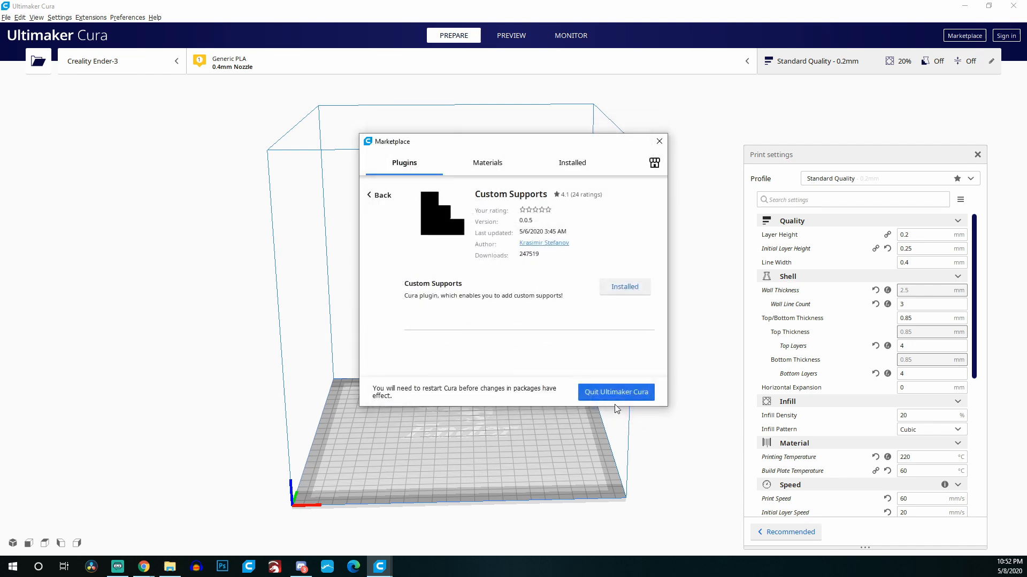
{"action": "mouse_move", "coordinate": [593, 408]}
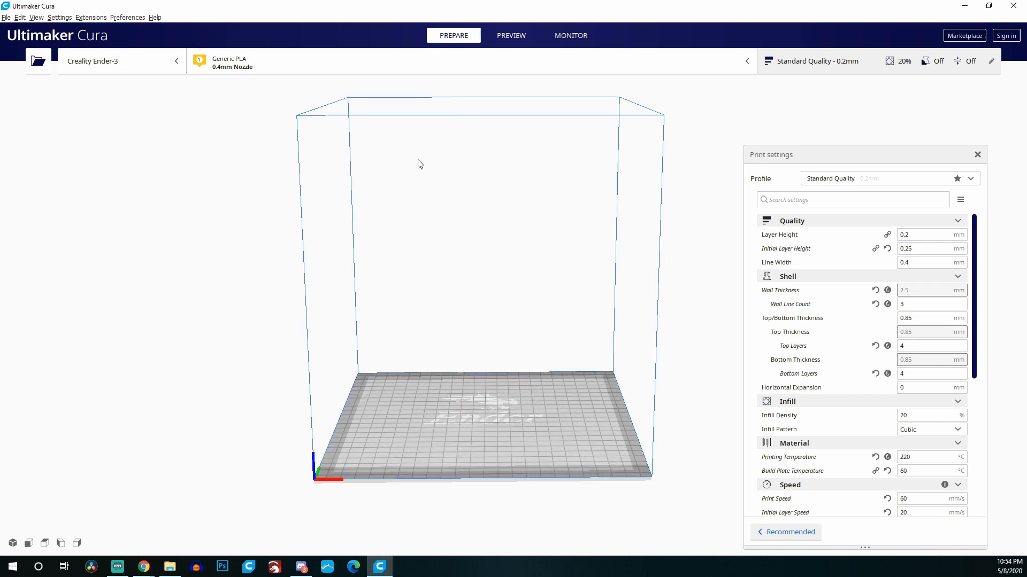
Step: Load the CE3_Bottom model and orbit the view in close to it
{"action": "left_click", "coordinate": [38, 61]}
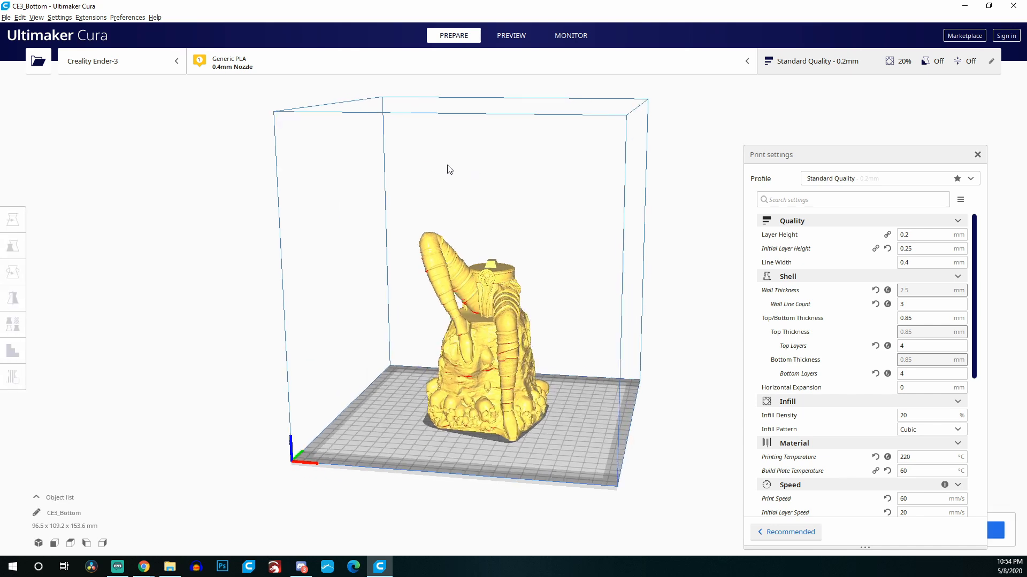
{"action": "left_click_drag", "start_coordinate": [449, 169], "coordinate": [390, 201]}
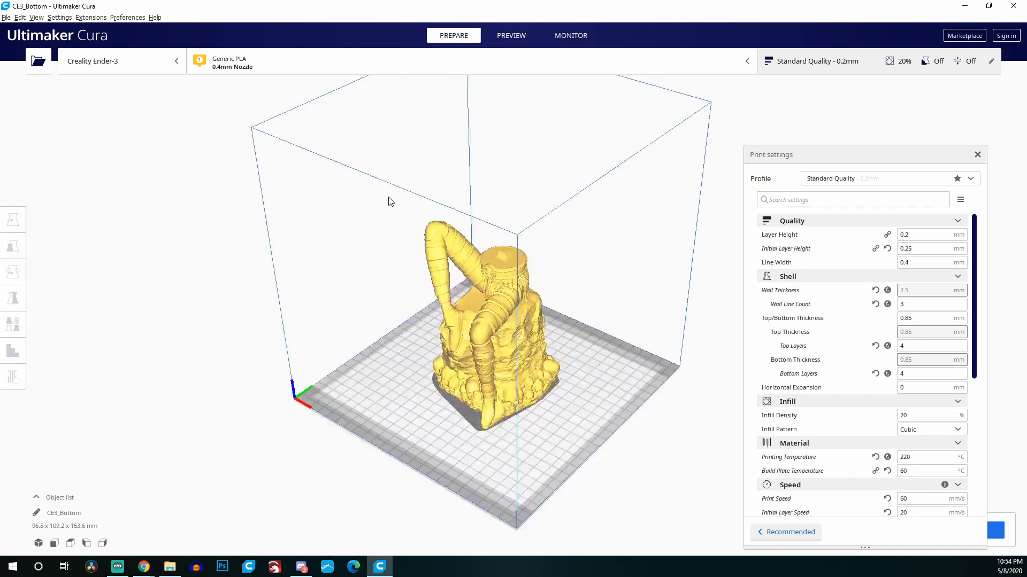
{"action": "left_click_drag", "start_coordinate": [390, 201], "coordinate": [298, 264]}
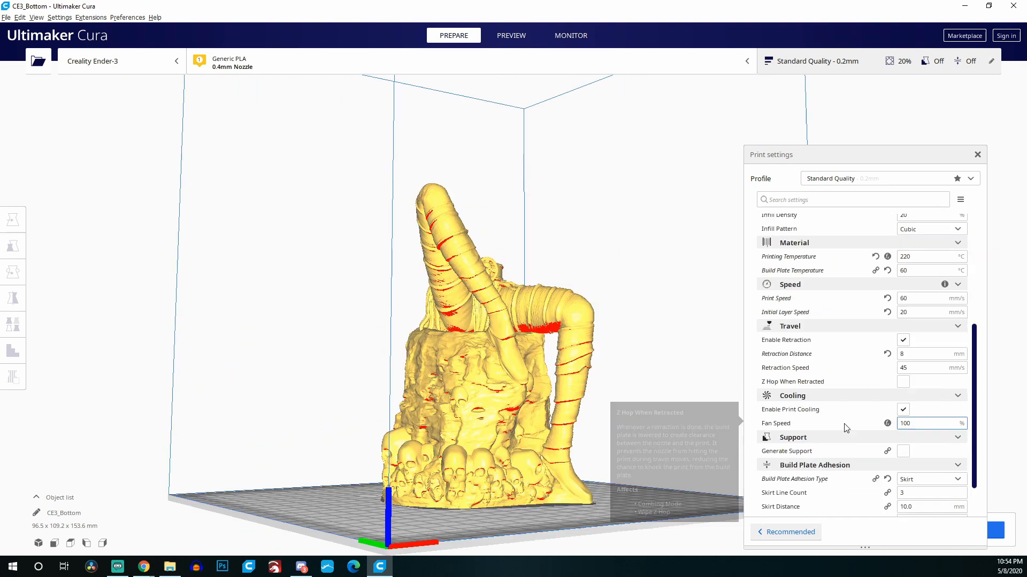
Step: Enable Generate Support in Print settings and slice, estimating 23 hours 19 minutes
{"action": "scroll", "scroll_direction": "down", "scroll_amount": 3}
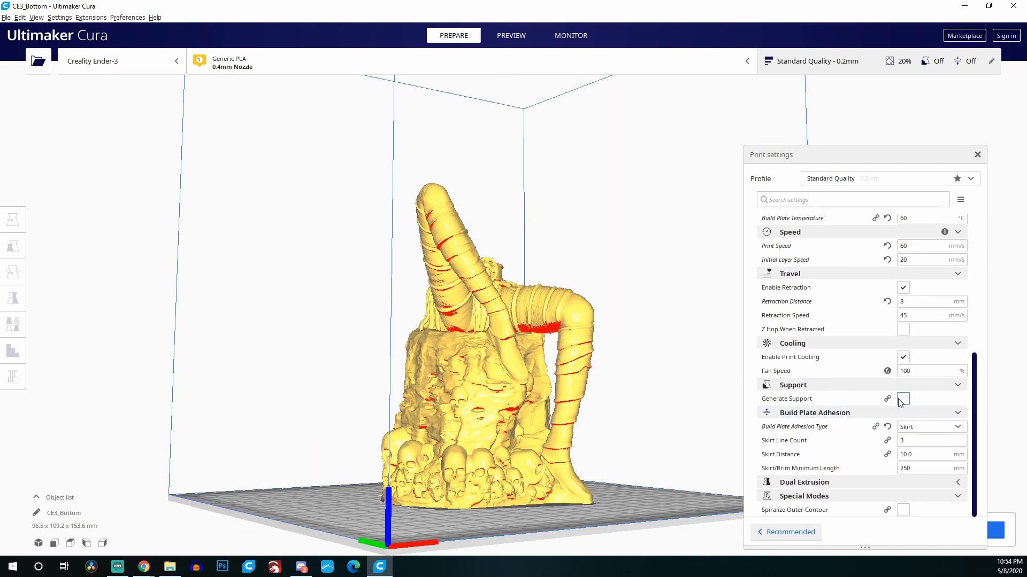
{"action": "left_click", "coordinate": [902, 398]}
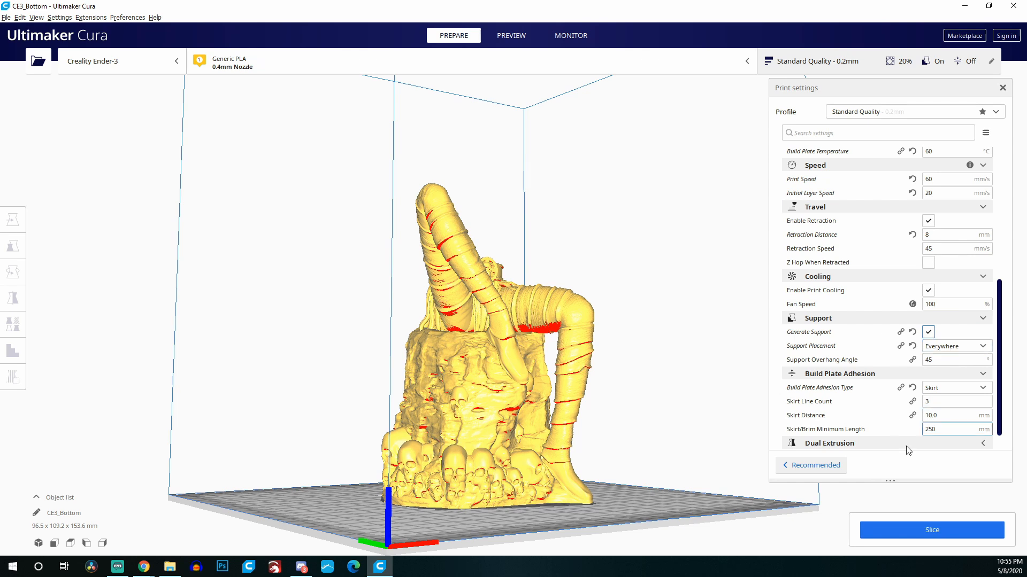
{"action": "left_click", "coordinate": [932, 529]}
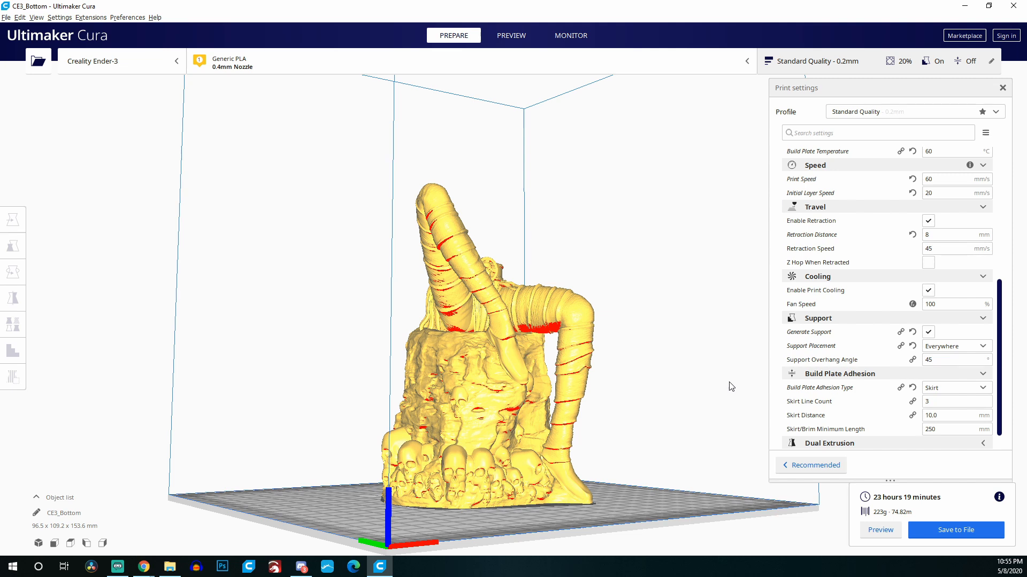
Step: Examine CE3_Bottom's sliced layers and generated supports up close in Preview, then return to Prepare
{"action": "left_click", "coordinate": [511, 35]}
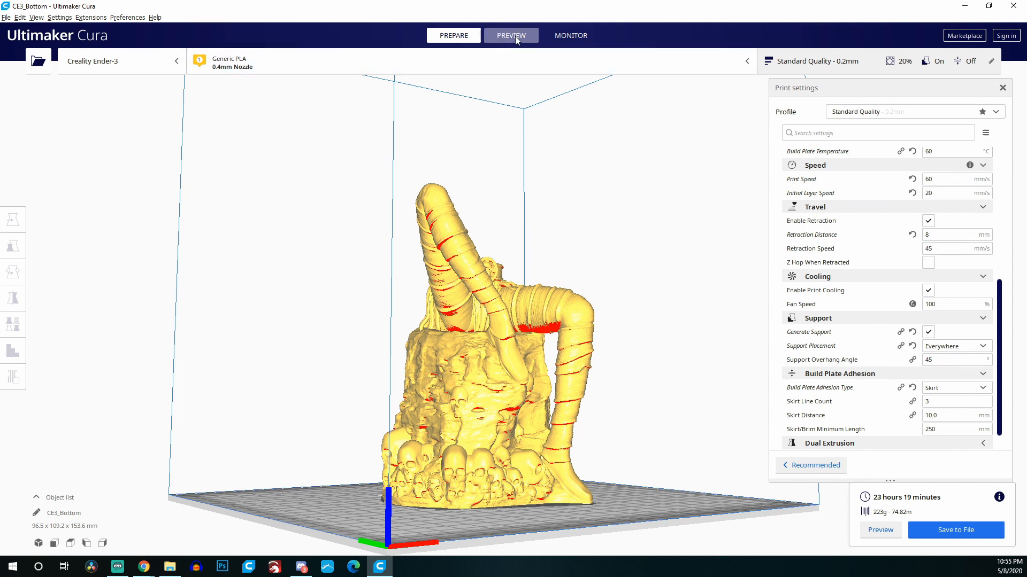
{"action": "left_click", "coordinate": [511, 36]}
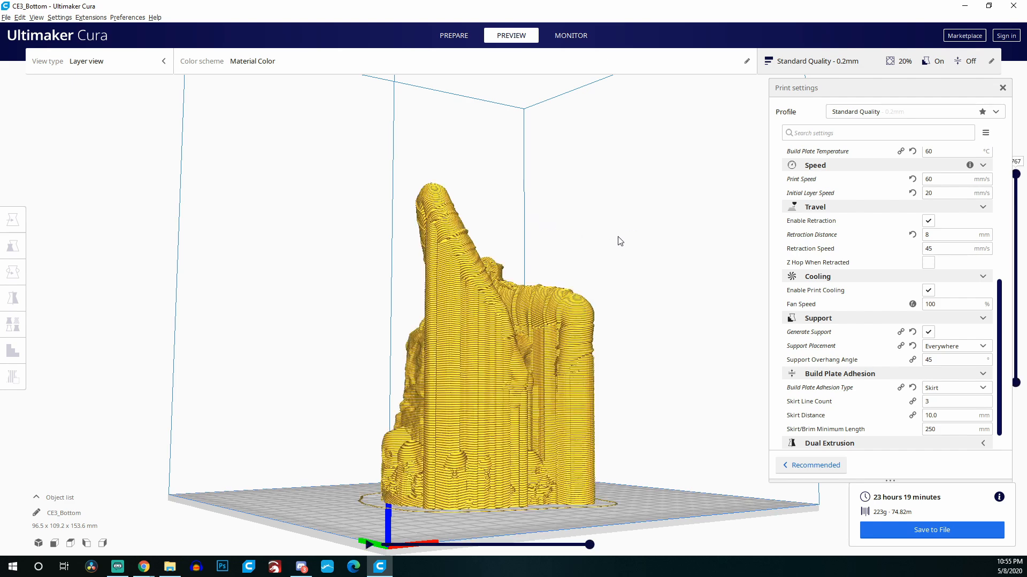
{"action": "left_click_drag", "start_coordinate": [619, 241], "coordinate": [439, 240]}
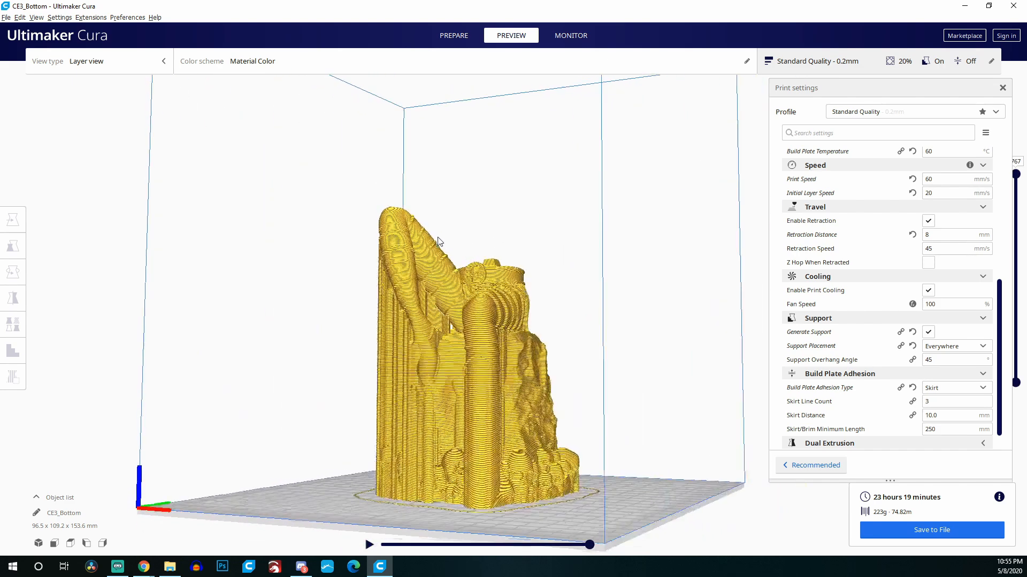
{"action": "left_click_drag", "start_coordinate": [438, 243], "coordinate": [376, 263]}
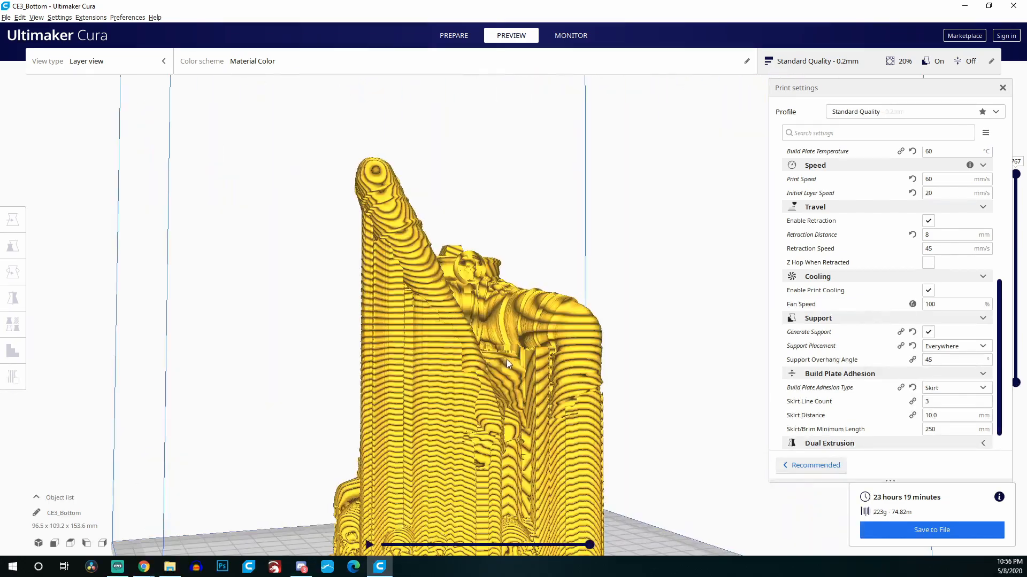
{"action": "left_click_drag", "start_coordinate": [507, 364], "coordinate": [508, 337]}
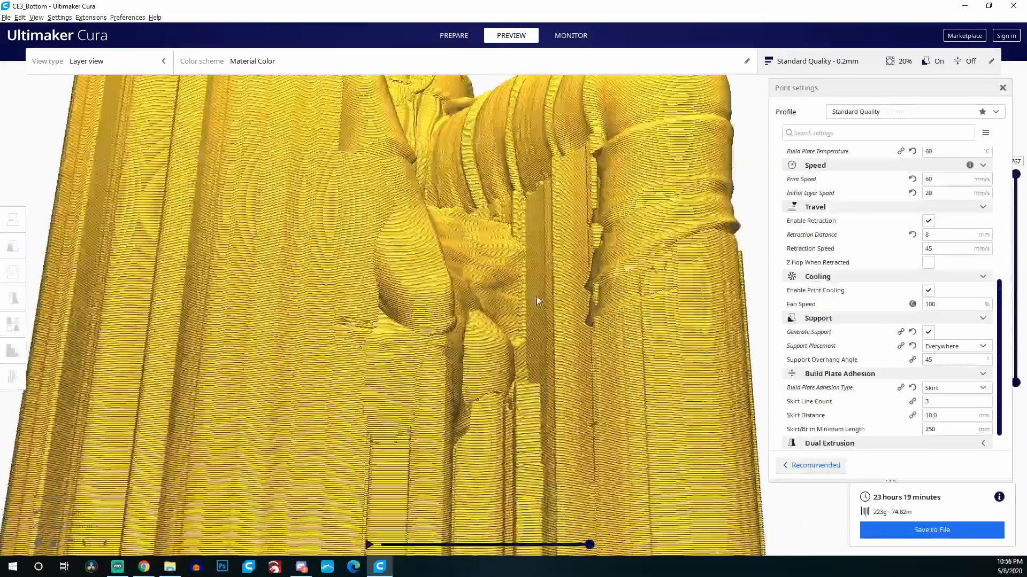
{"action": "left_click_drag", "start_coordinate": [537, 301], "coordinate": [613, 333]}
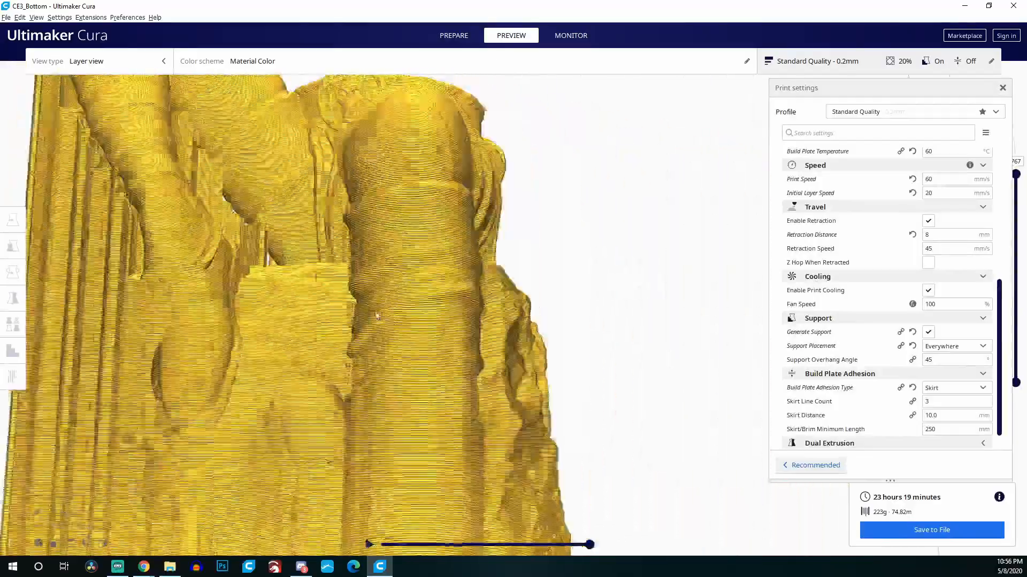
{"action": "left_click", "coordinate": [453, 36]}
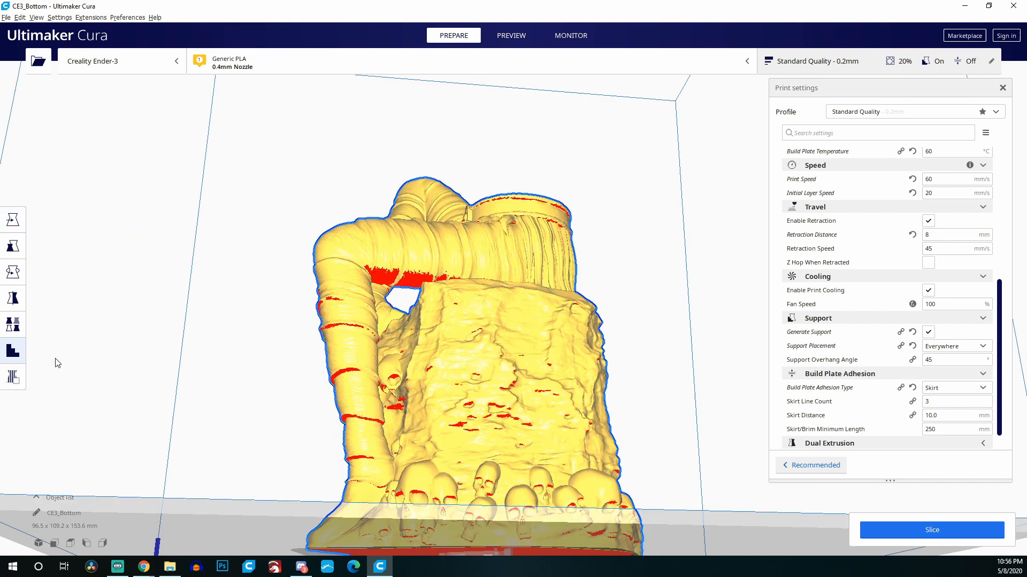
{"action": "mouse_move", "coordinate": [387, 281]}
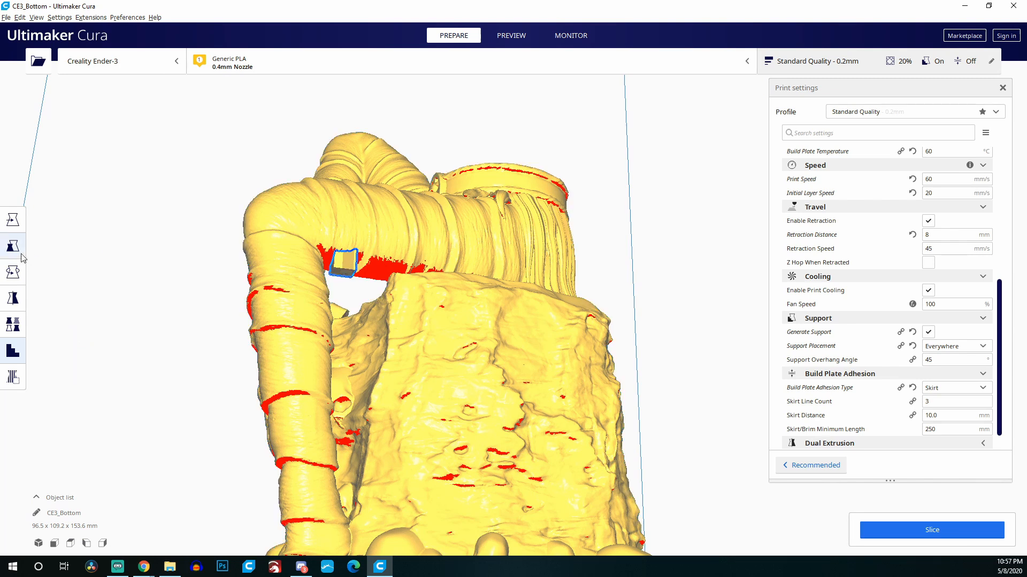
{"action": "mouse_move", "coordinate": [13, 246]}
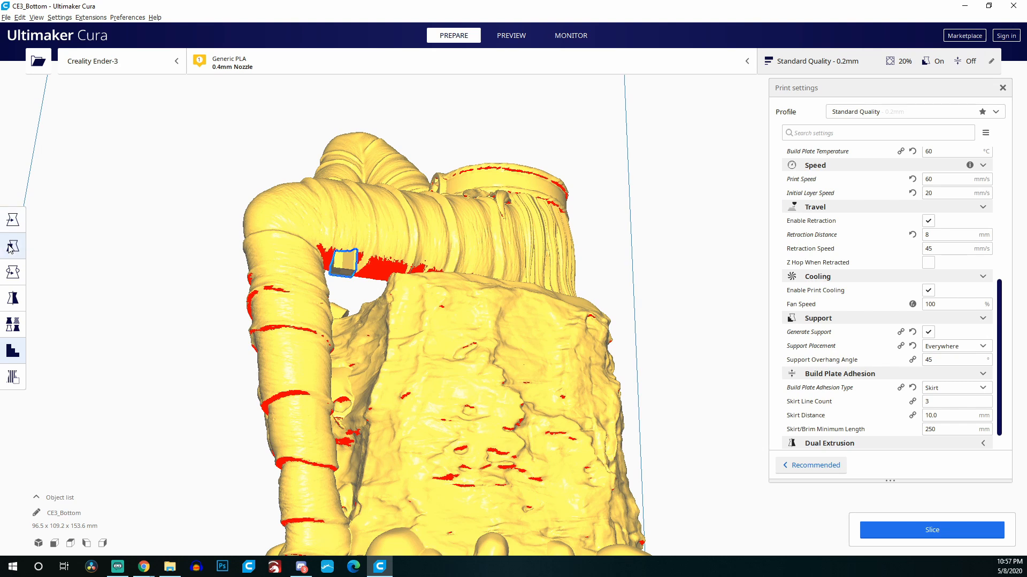
Step: Scale the support blocker to X 18.46, Y 22.70, Z 32.33 mm, uniform scaling off
{"action": "left_click", "coordinate": [12, 246]}
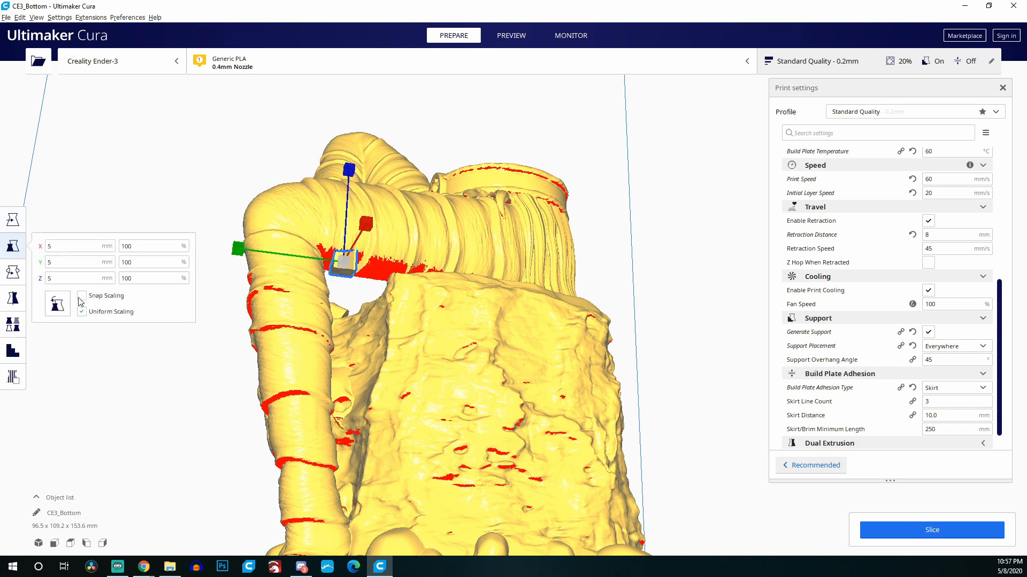
{"action": "left_click", "coordinate": [81, 312]}
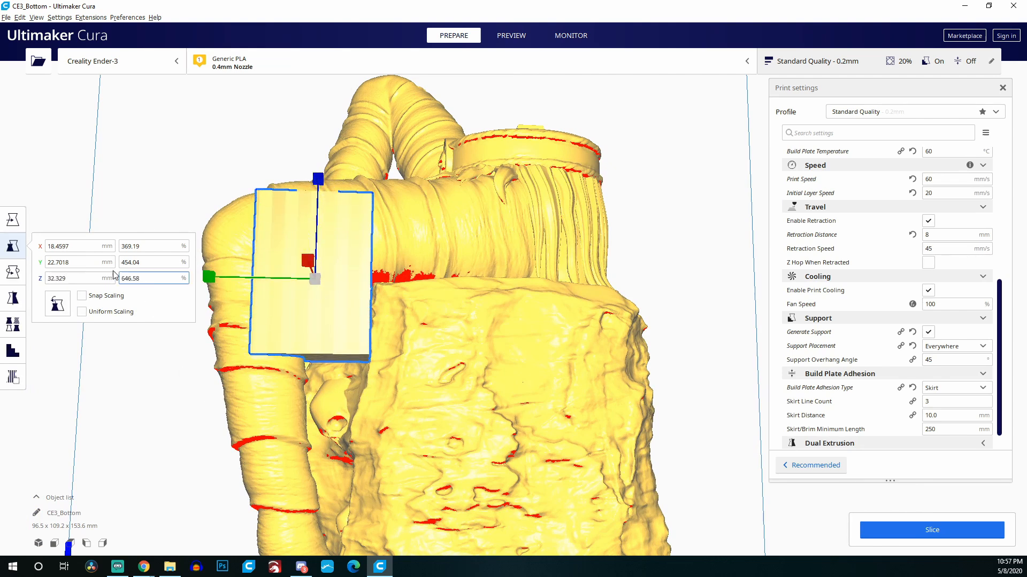
Step: Set the support block height to 52 mm, slide it along the leg and narrow its width
{"action": "left_click", "coordinate": [12, 220]}
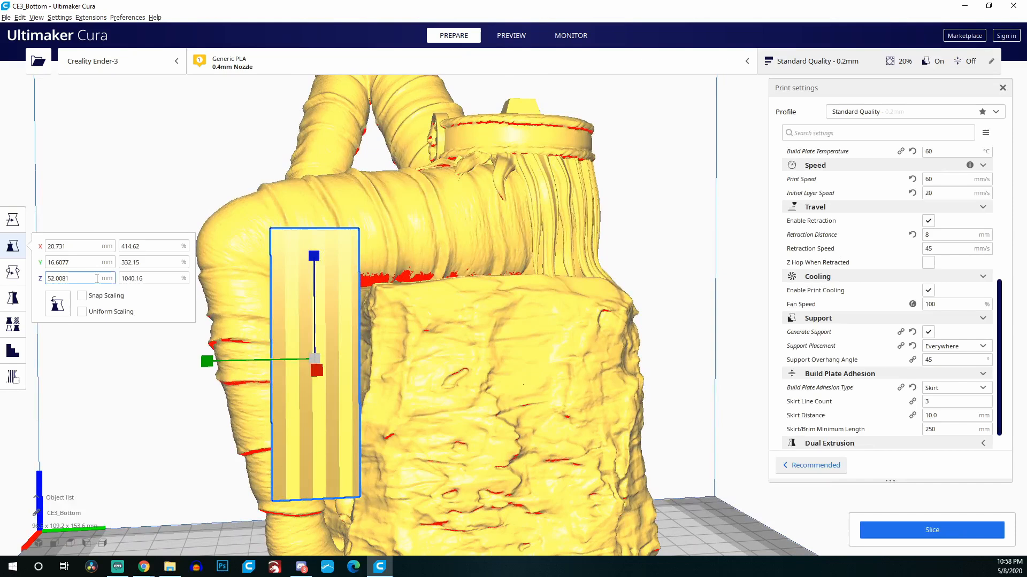
{"action": "mouse_move", "coordinate": [12, 219]}
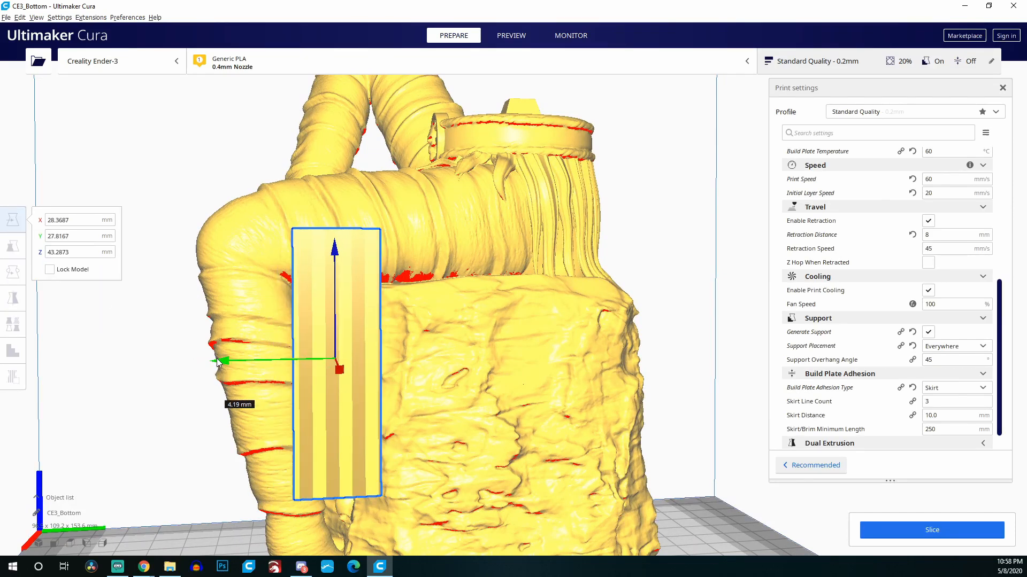
{"action": "left_click_drag", "start_coordinate": [336, 370], "coordinate": [330, 314]}
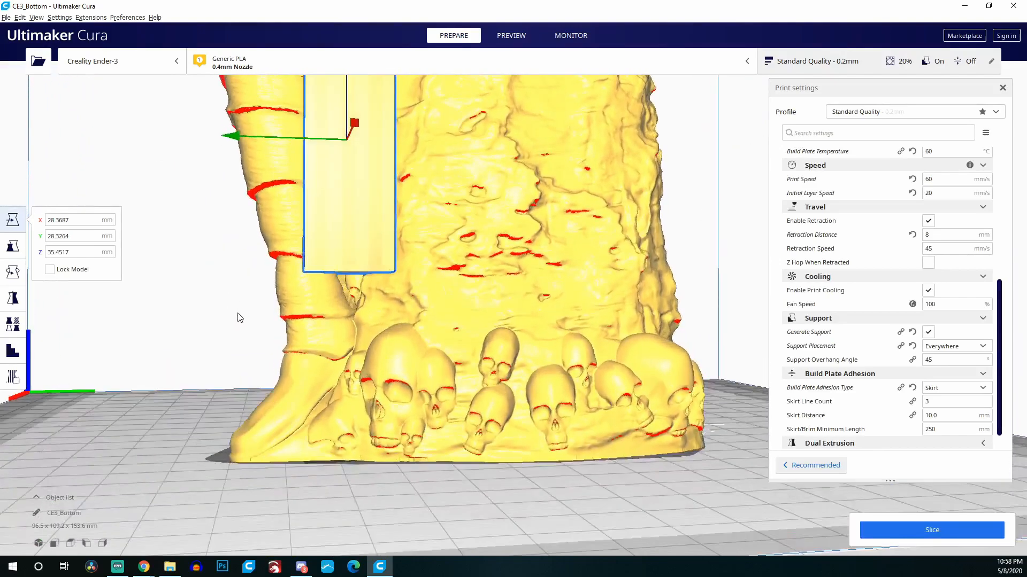
{"action": "left_click_drag", "start_coordinate": [239, 318], "coordinate": [458, 338]}
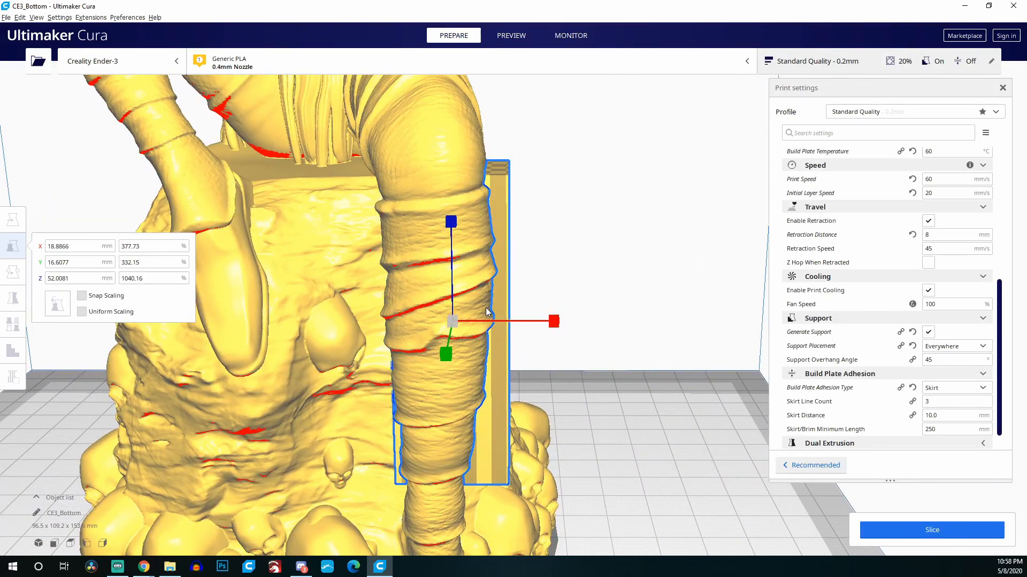
{"action": "left_click_drag", "start_coordinate": [552, 321], "coordinate": [565, 321]}
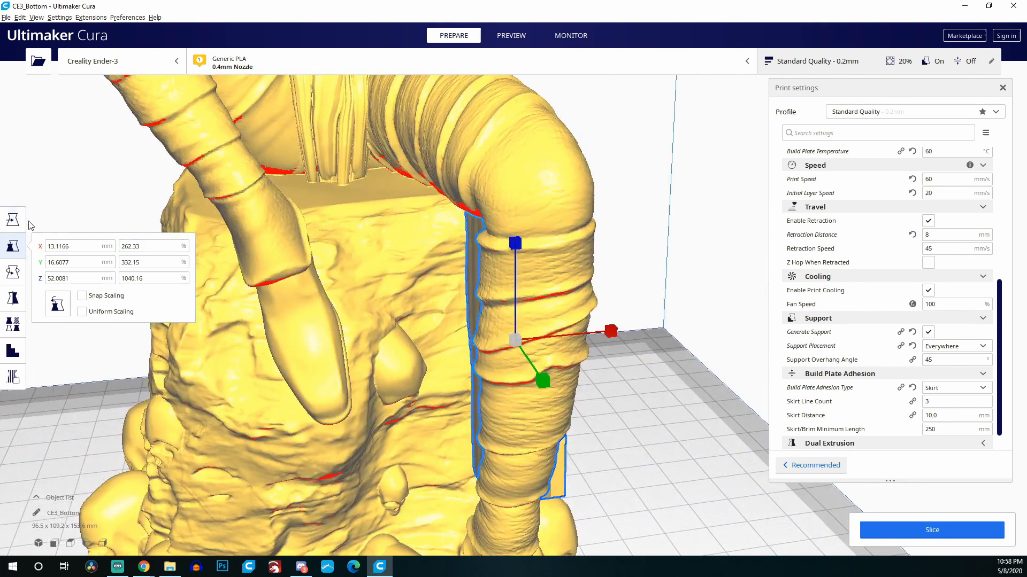
Step: Shift the support block sideways so it sits snugly against the right leg
{"action": "left_click", "coordinate": [10, 214]}
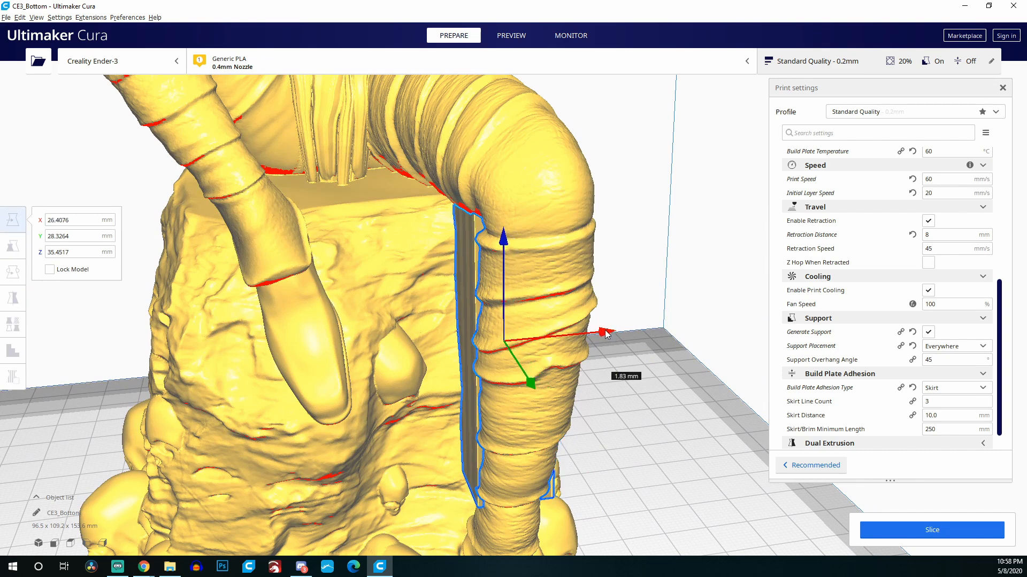
{"action": "left_click_drag", "start_coordinate": [606, 332], "coordinate": [511, 330]}
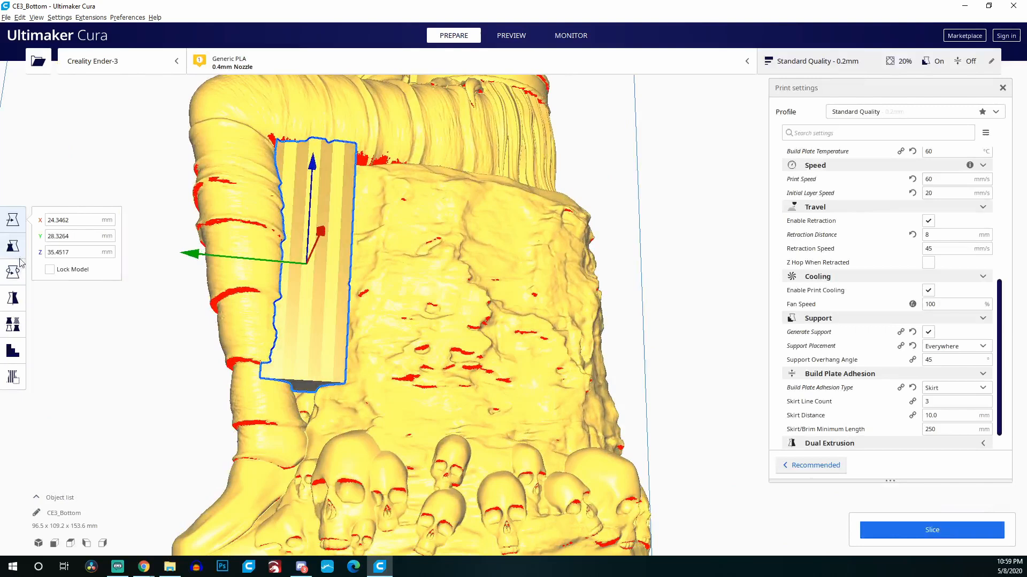
{"action": "mouse_move", "coordinate": [13, 272]}
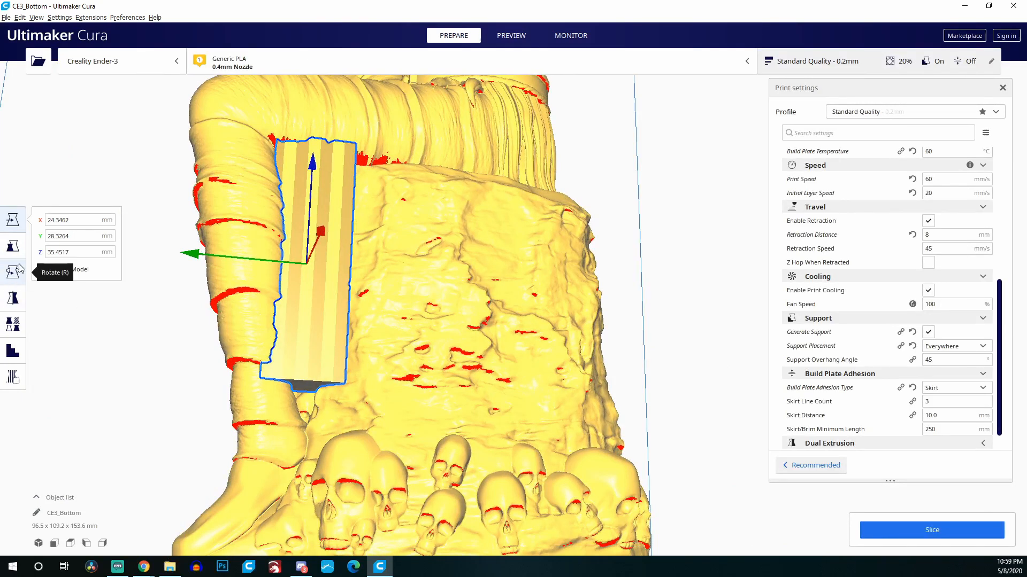
{"action": "left_click", "coordinate": [12, 245]}
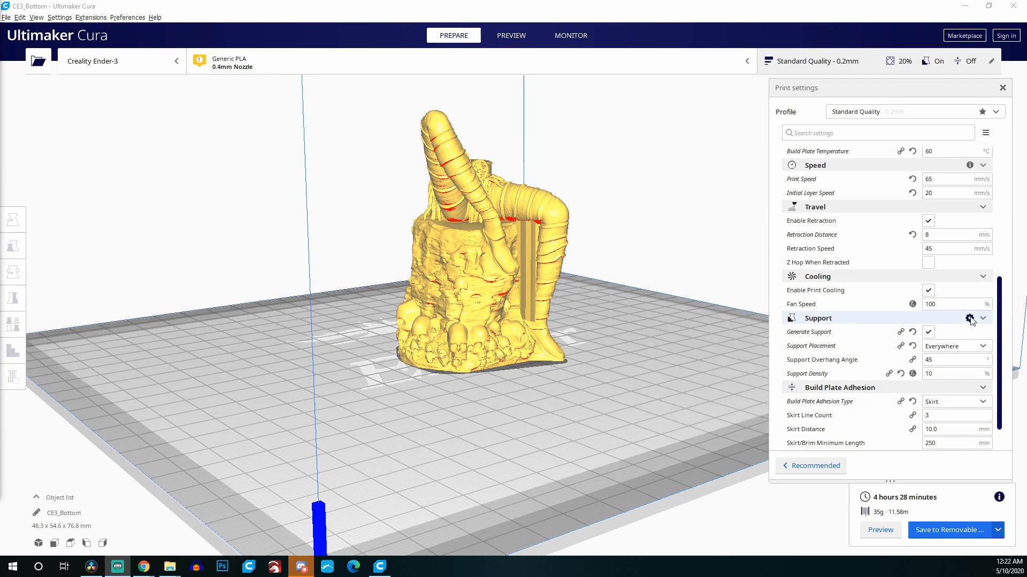
{"action": "left_click", "coordinate": [127, 16]}
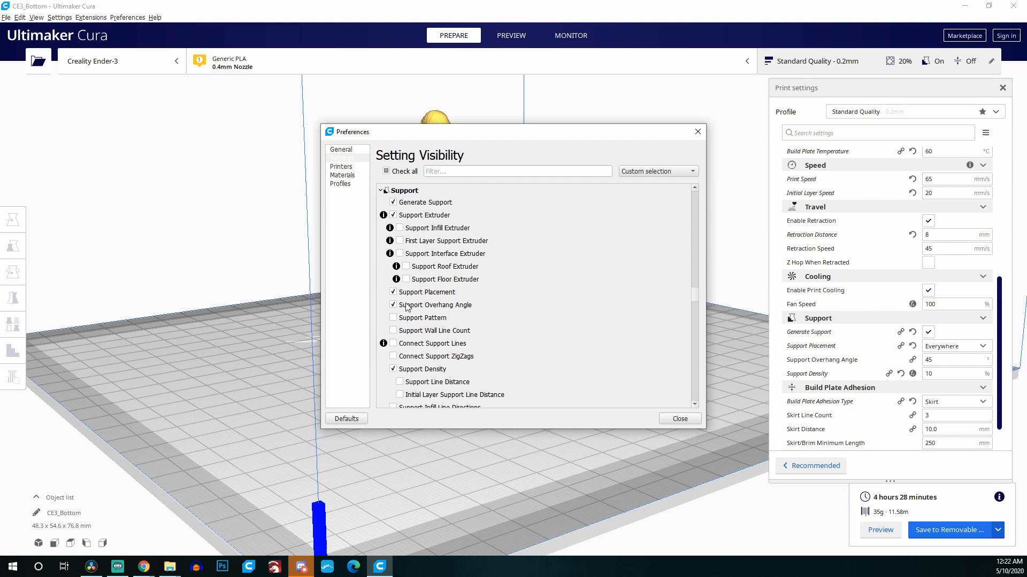
{"action": "mouse_move", "coordinate": [390, 345]}
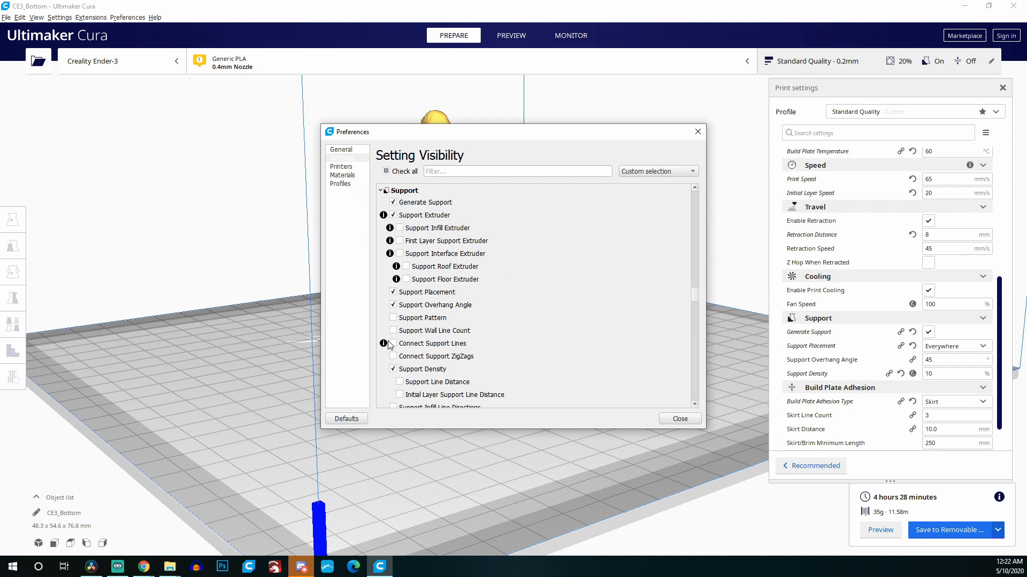
{"action": "left_click", "coordinate": [393, 343]}
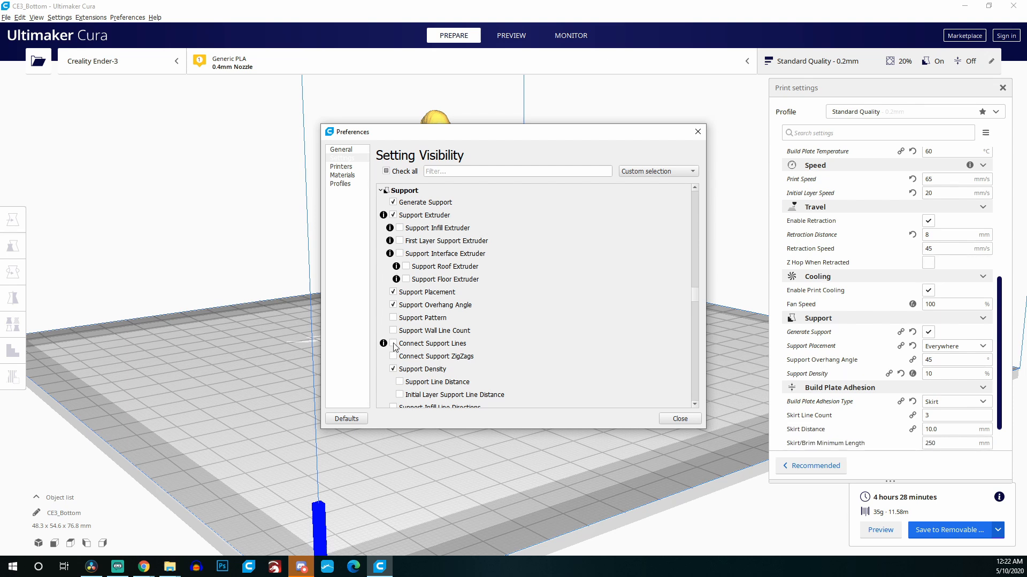
{"action": "scroll", "scroll_direction": "down", "scroll_amount": 3}
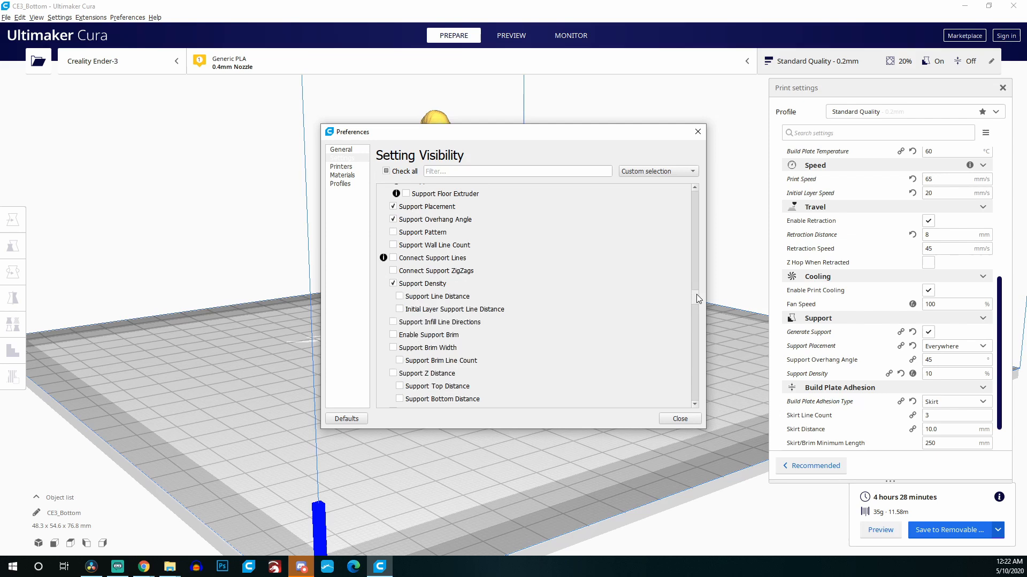
{"action": "left_click", "coordinate": [680, 419]}
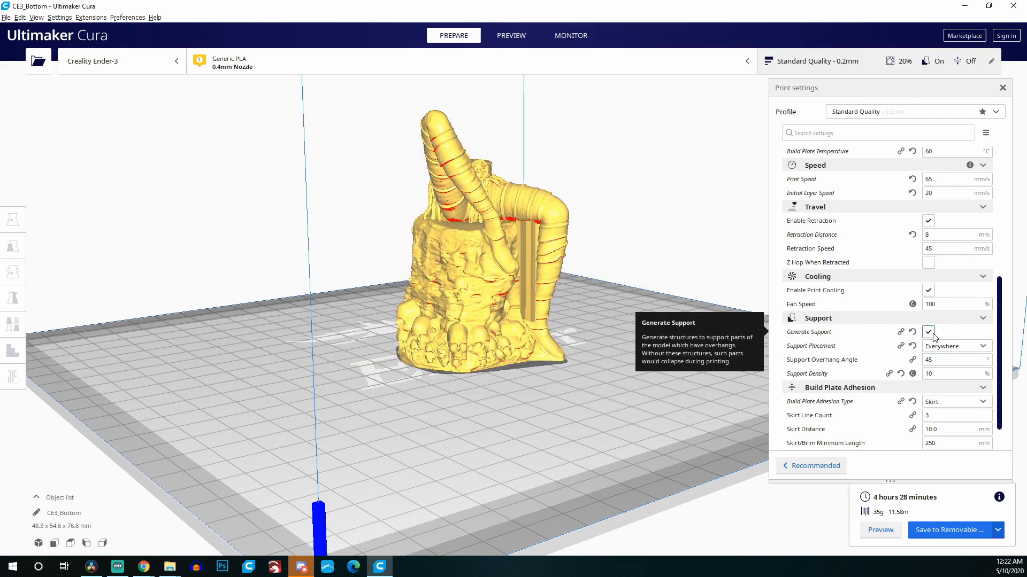
Step: Toggle Generate Support and check support density, leaving automatic supports disabled
{"action": "left_click", "coordinate": [928, 332]}
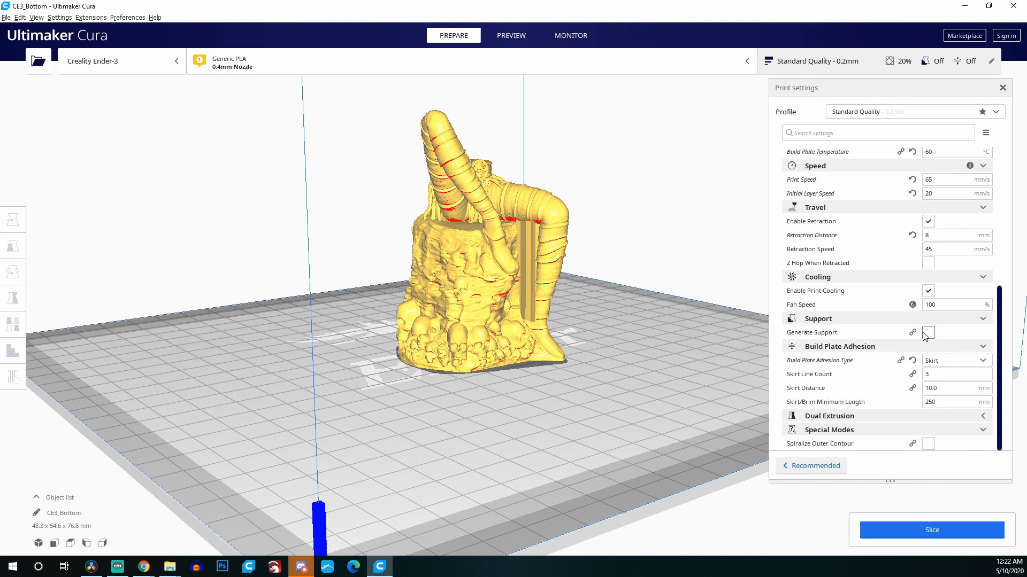
{"action": "mouse_move", "coordinate": [927, 333]}
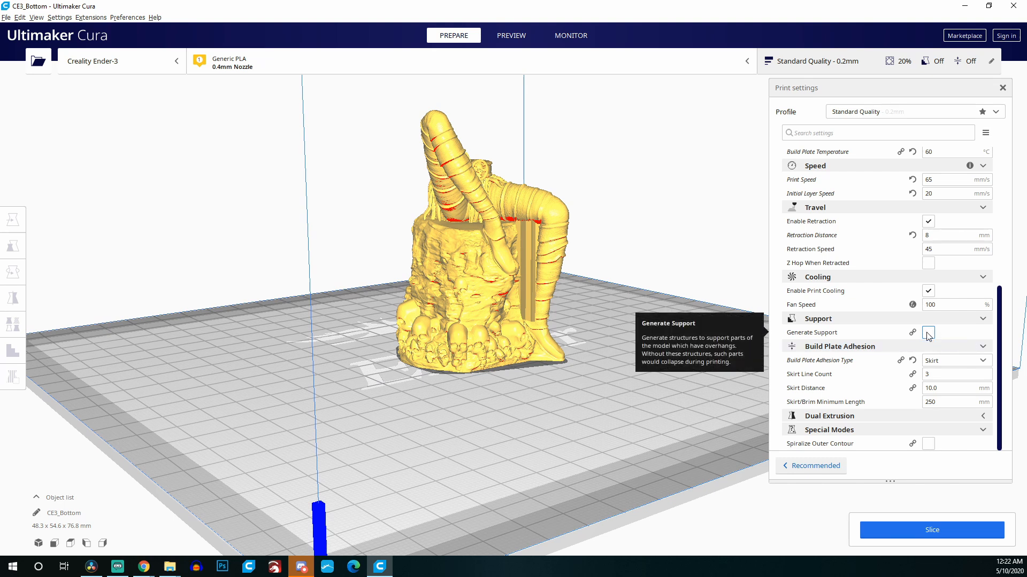
{"action": "left_click", "coordinate": [927, 332]}
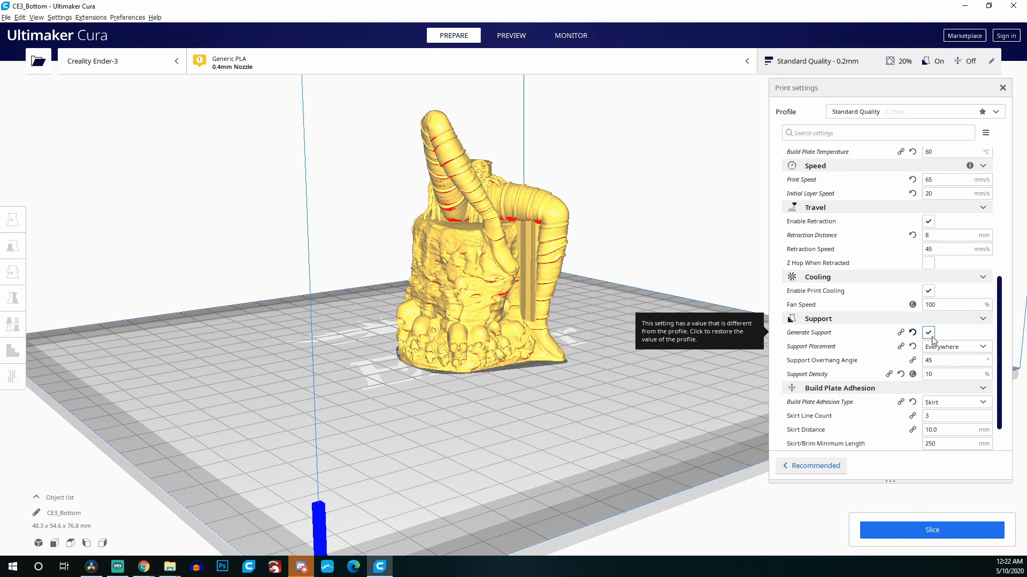
{"action": "left_click", "coordinate": [952, 374]}
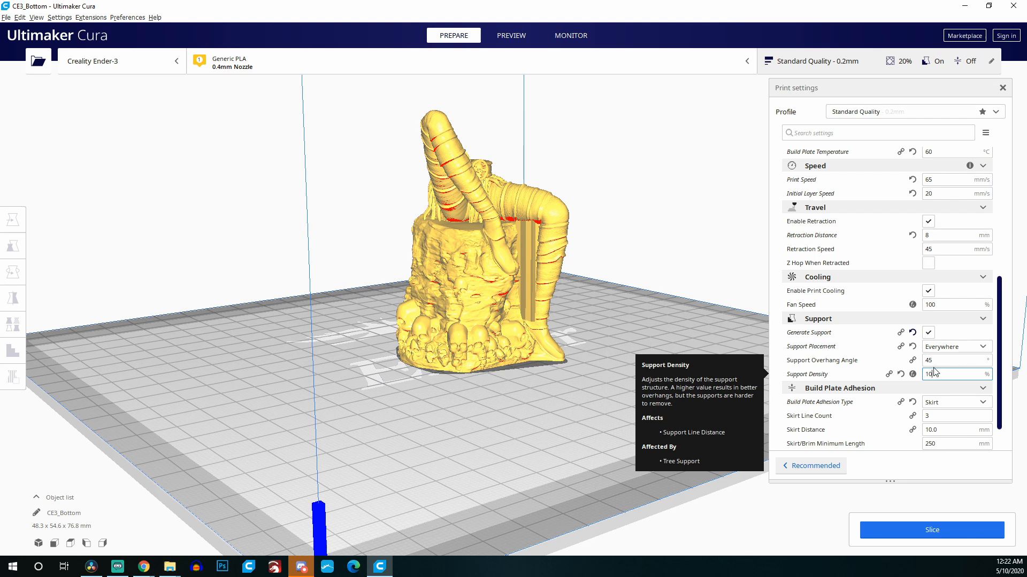
{"action": "mouse_move", "coordinate": [928, 333]}
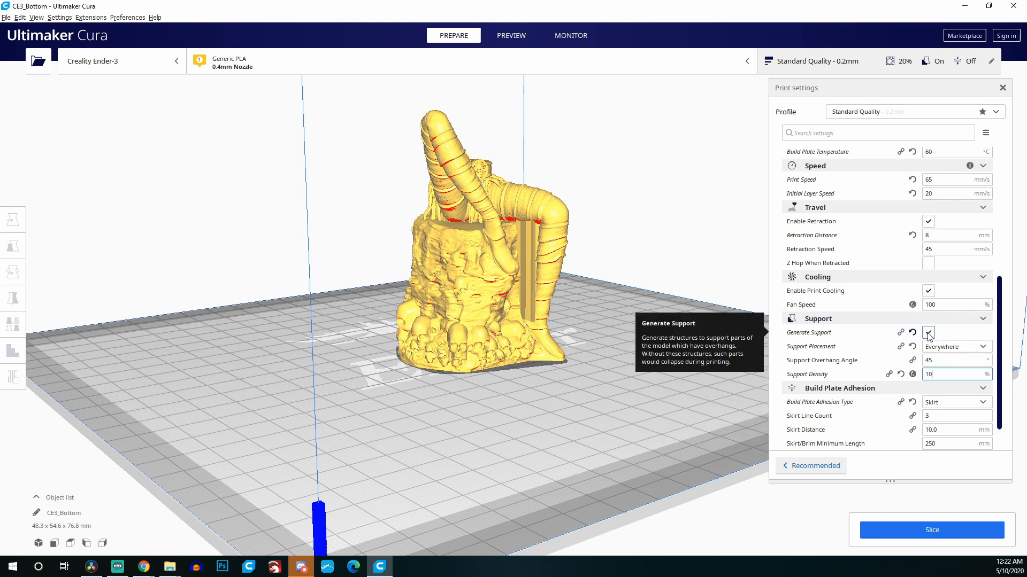
{"action": "left_click", "coordinate": [927, 332]}
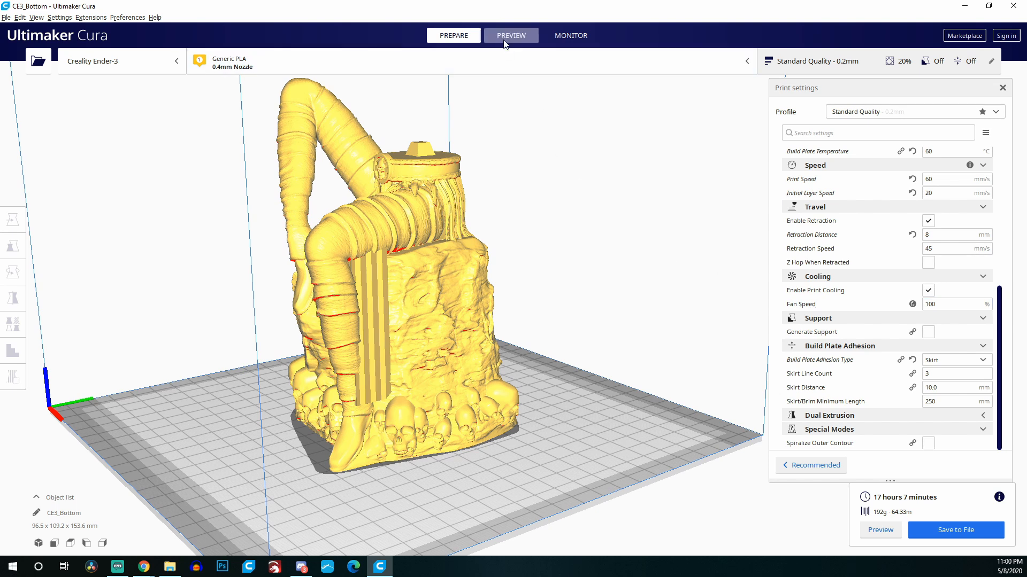
Step: Open the layer Preview and orbit the full-size CE3_Bottom sliced without automatic supports
{"action": "left_click", "coordinate": [511, 35]}
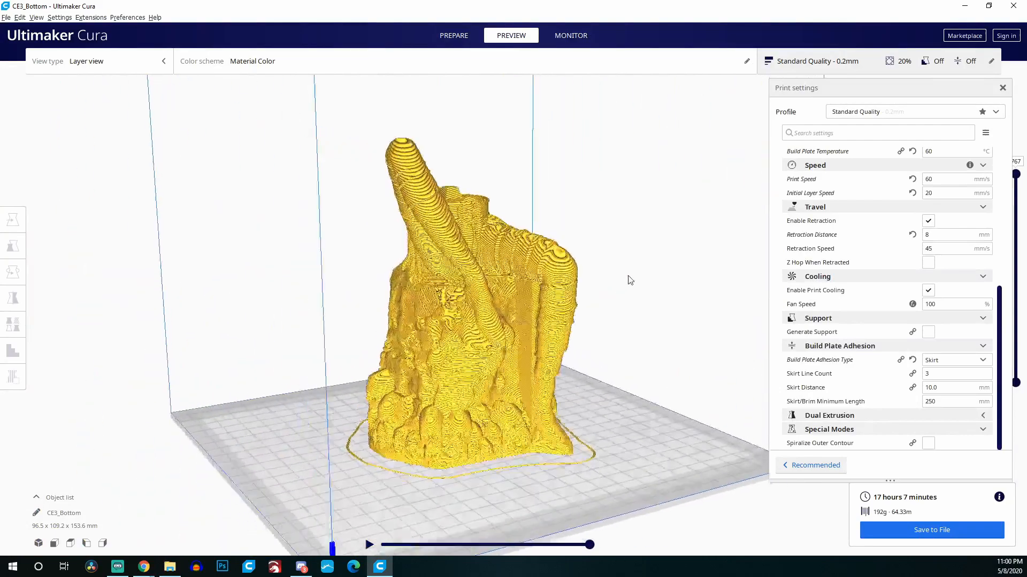
{"action": "left_click_drag", "start_coordinate": [629, 280], "coordinate": [443, 271]}
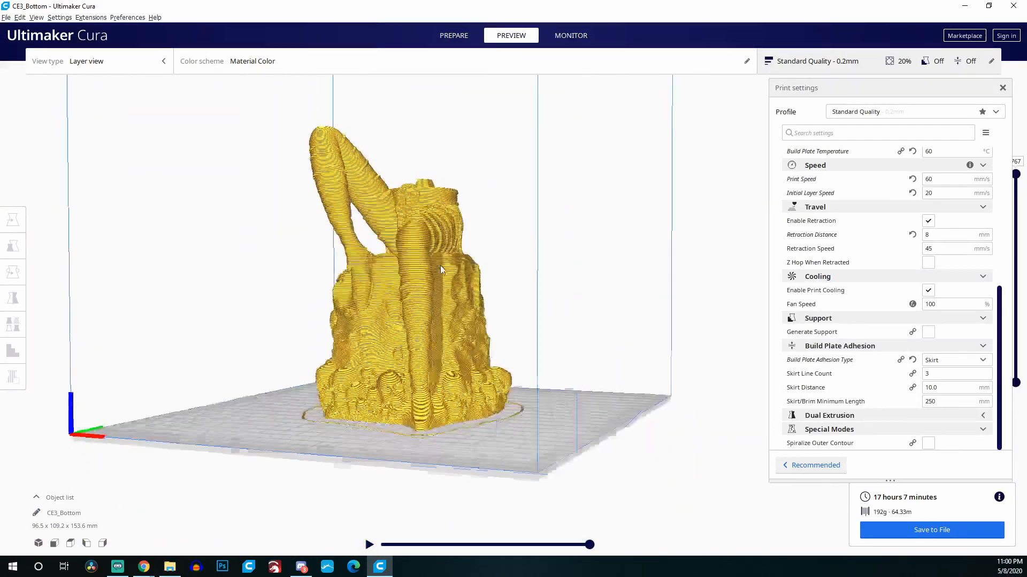